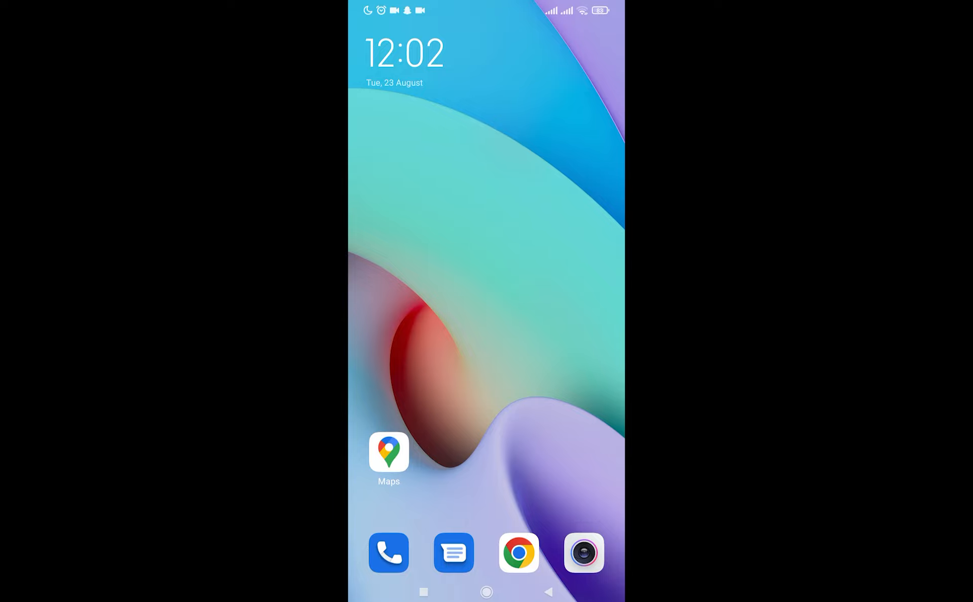
Launch Google Maps from the Android home screen
{"action": "left_click", "coordinate": [388, 453]}
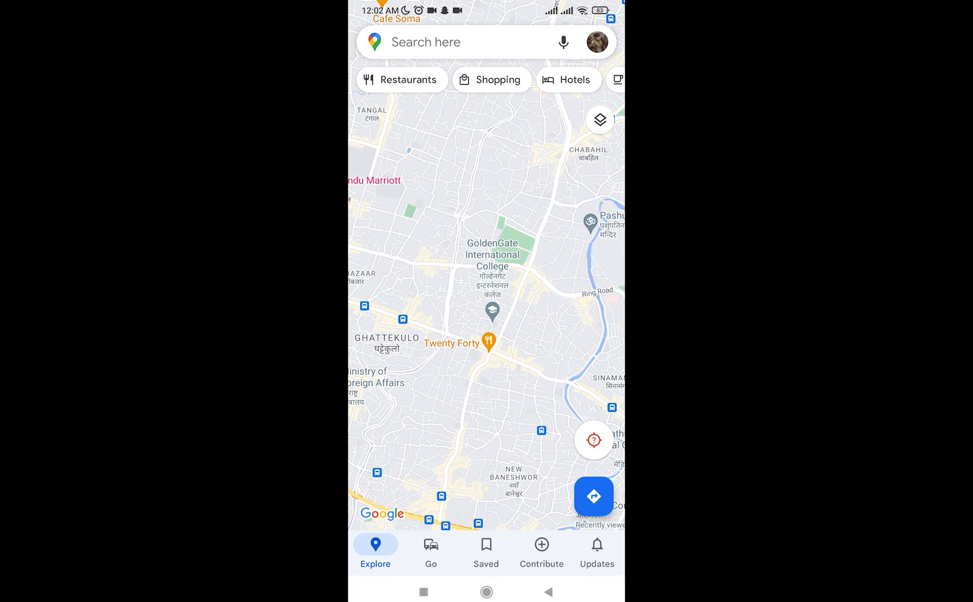
Switch to the Contribute tab in the bottom navigation bar
{"action": "left_click", "coordinate": [542, 558]}
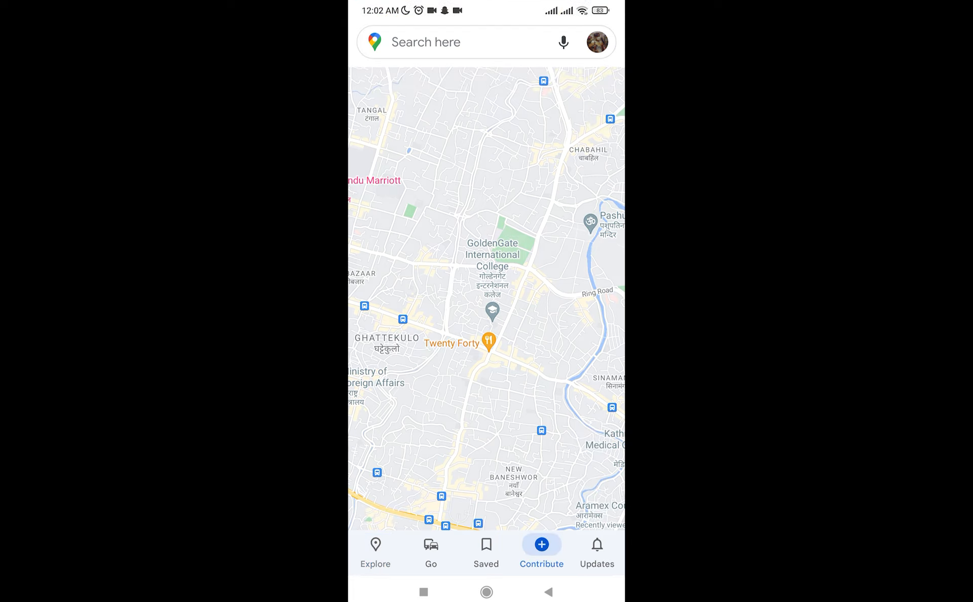
{"action": "left_click", "coordinate": [542, 545]}
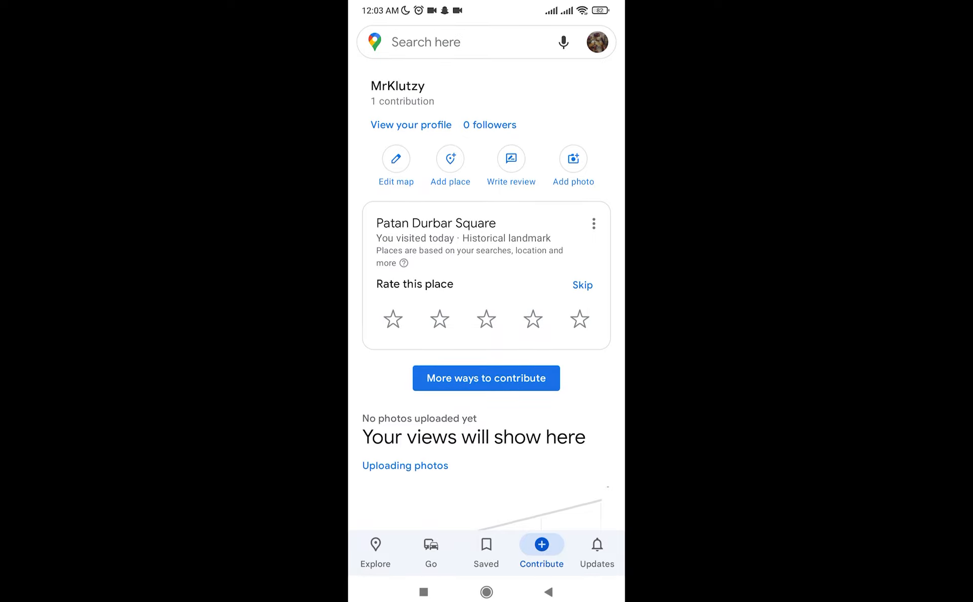
Start Add place, touch the Place name and Address fields, then open the location pin map
{"action": "left_click", "coordinate": [450, 158]}
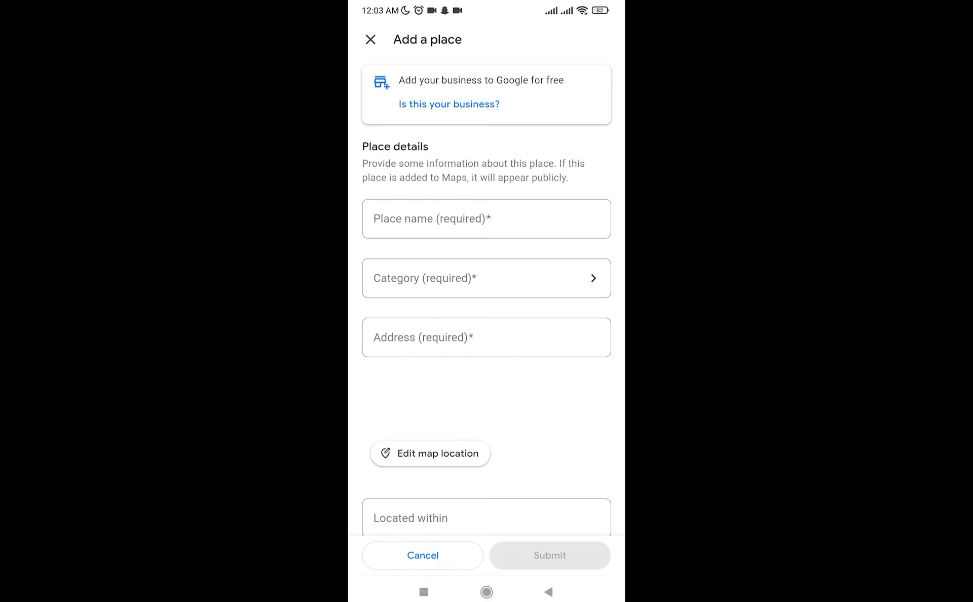
{"action": "left_click", "coordinate": [486, 218]}
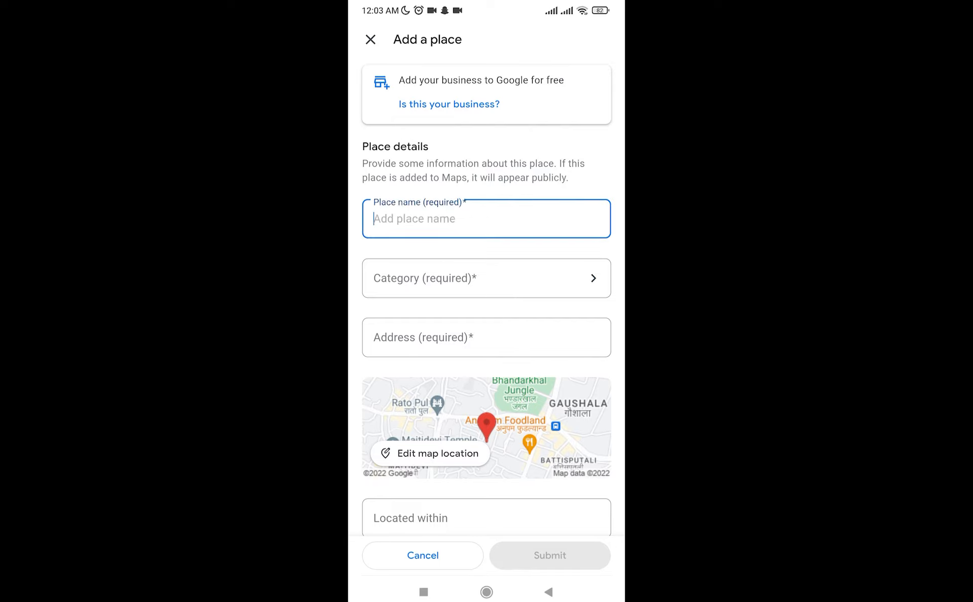
{"action": "left_click", "coordinate": [486, 337]}
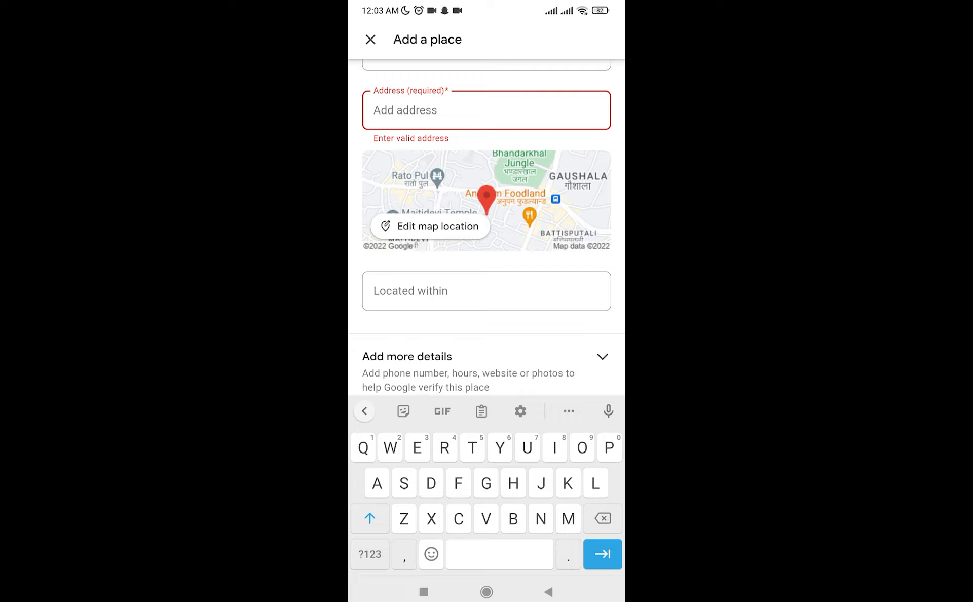
{"action": "left_click", "coordinate": [430, 226]}
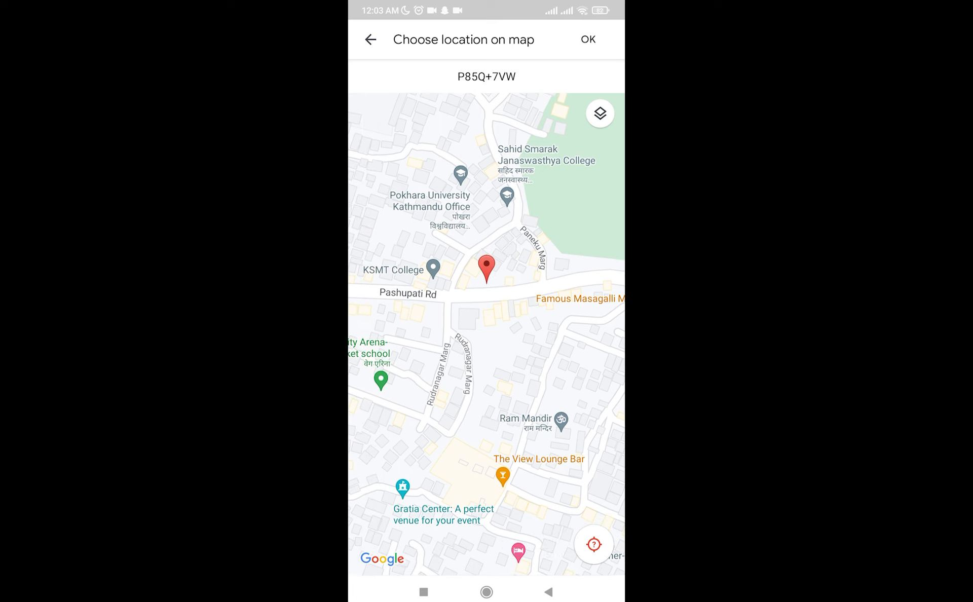
Confirm the pinned location, select the Place name field, and scroll down the form
{"action": "left_click", "coordinate": [590, 39]}
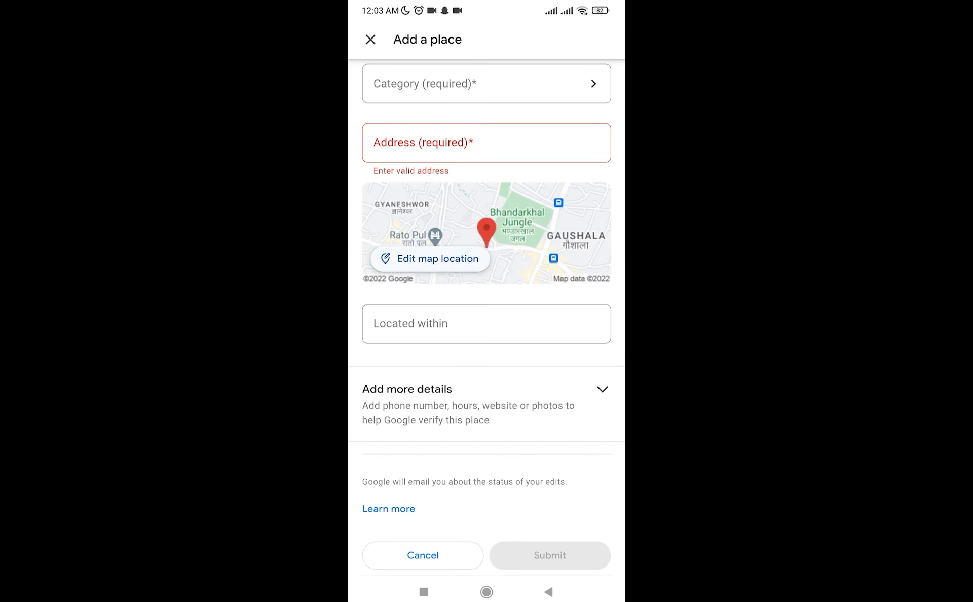
{"action": "left_click", "coordinate": [487, 83]}
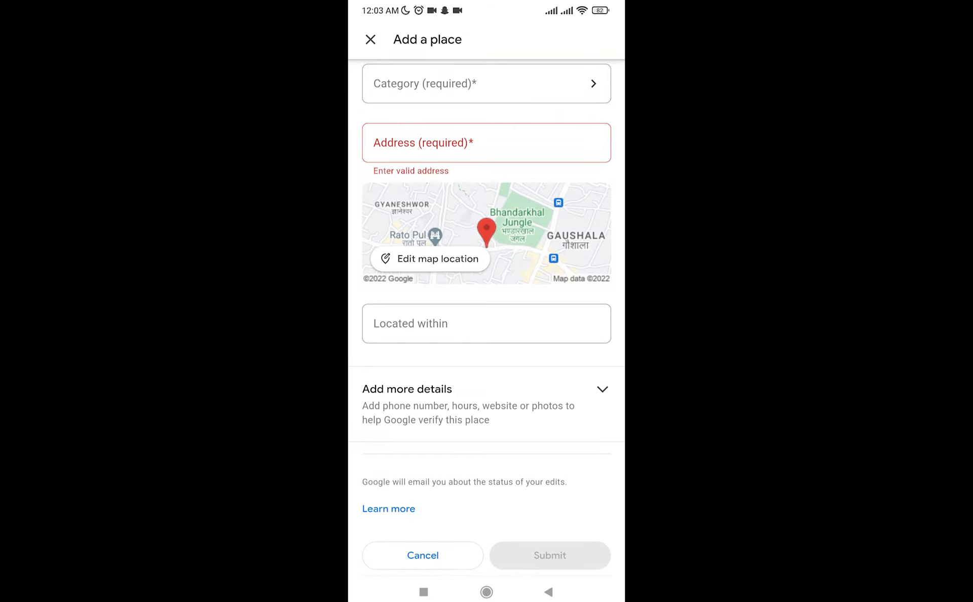
{"action": "left_click", "coordinate": [487, 110]}
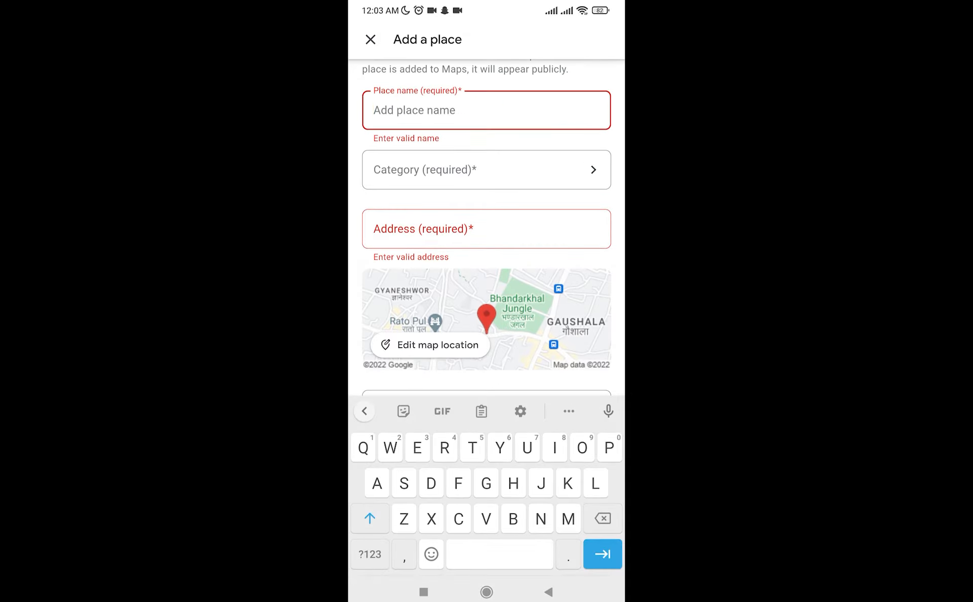
{"action": "scroll", "scroll_direction": "down", "scroll_amount": 3}
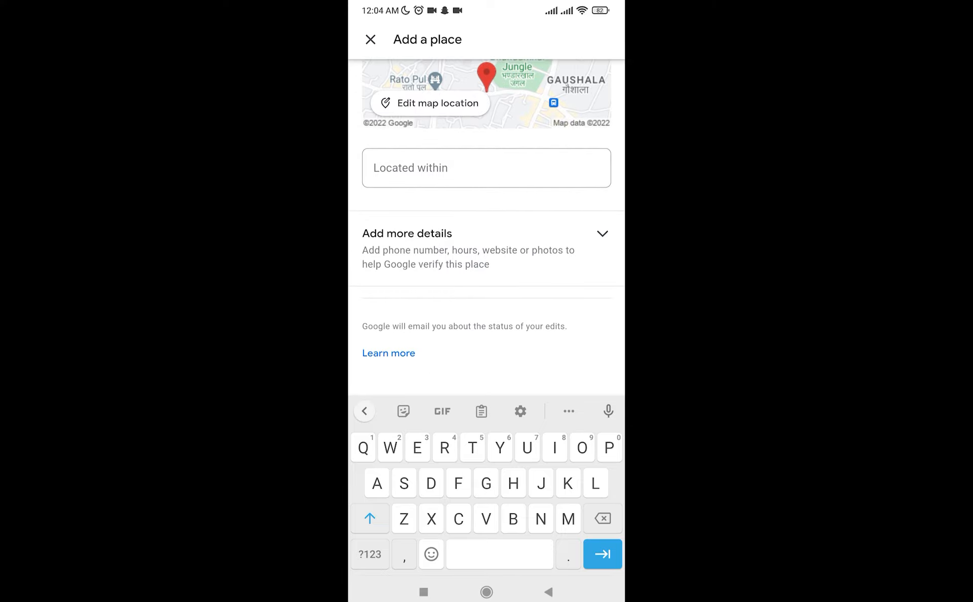
{"action": "scroll", "scroll_direction": "down", "scroll_amount": 3}
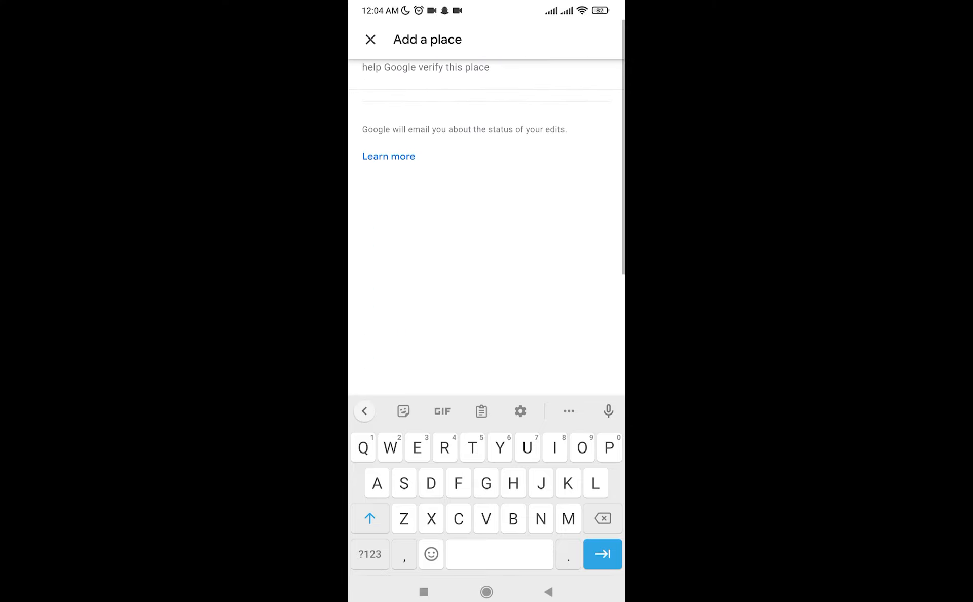